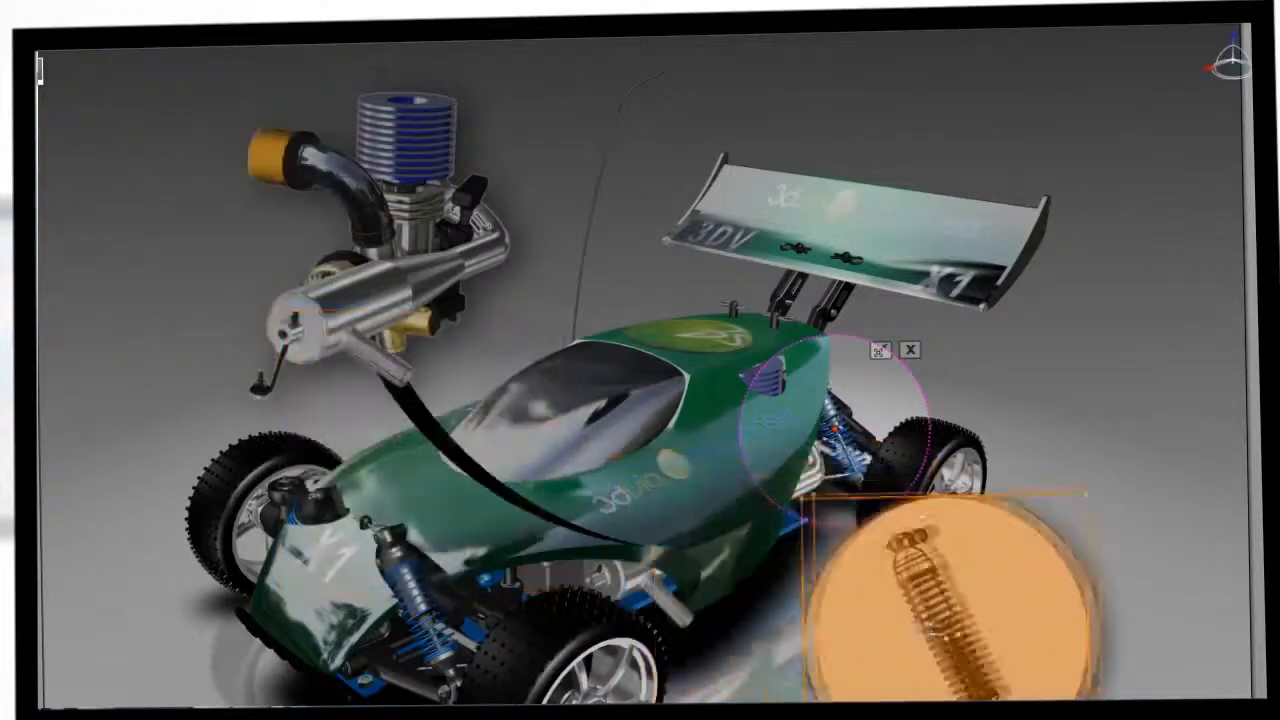
Bring up the application menu showing New Project and recent documents like 3DV-X1.smg.
left_click(40, 50)
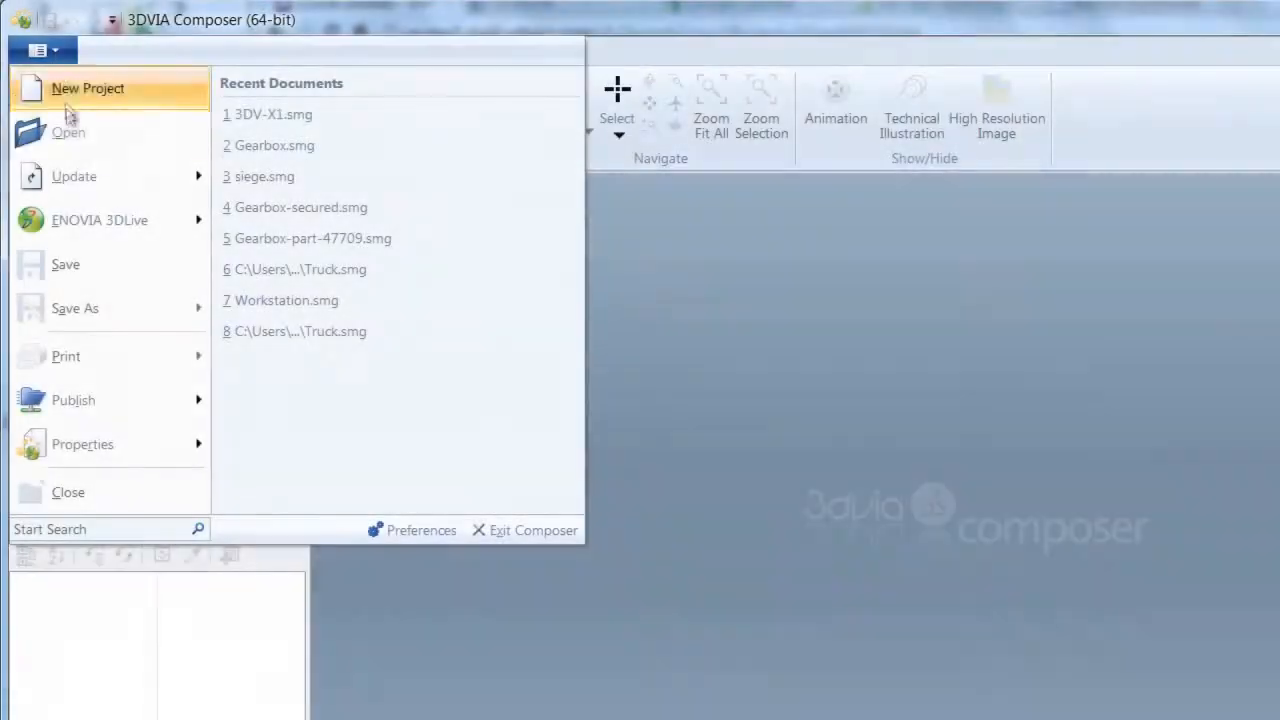
Load the recent 3DV-X1 project and select the parts of the front transmission assembly.
left_click(68, 132)
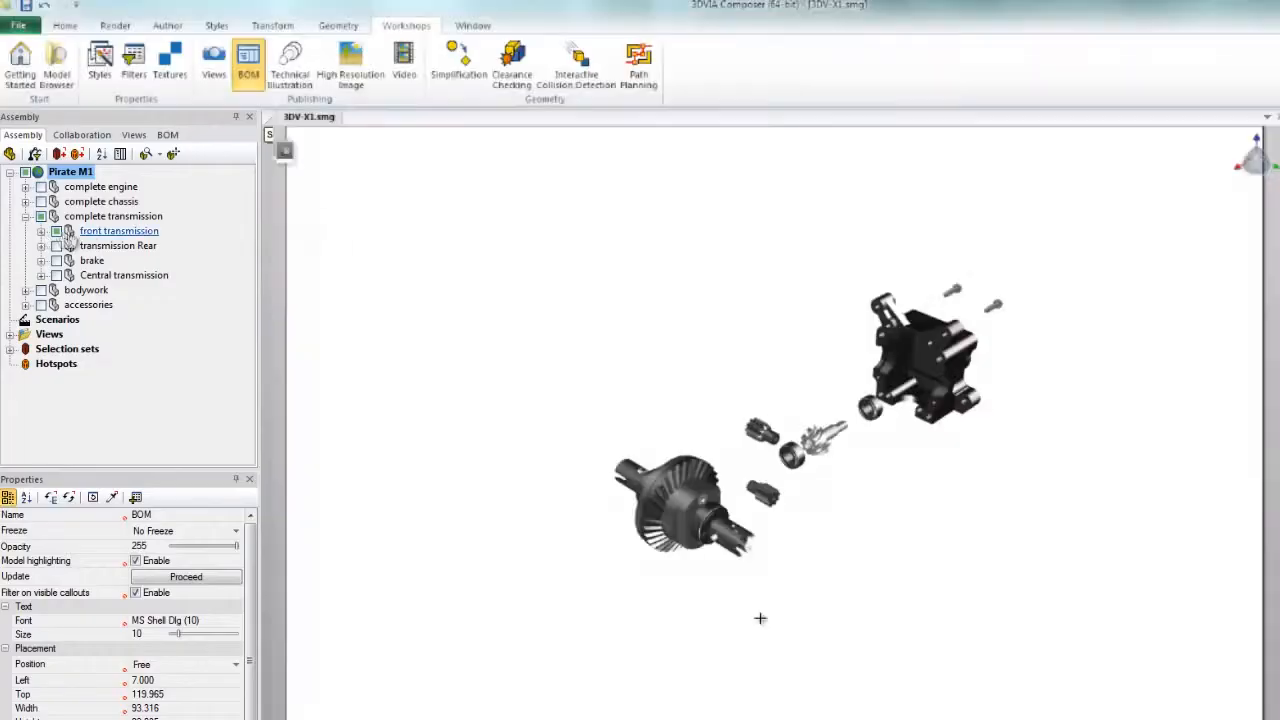
left_click(42, 230)
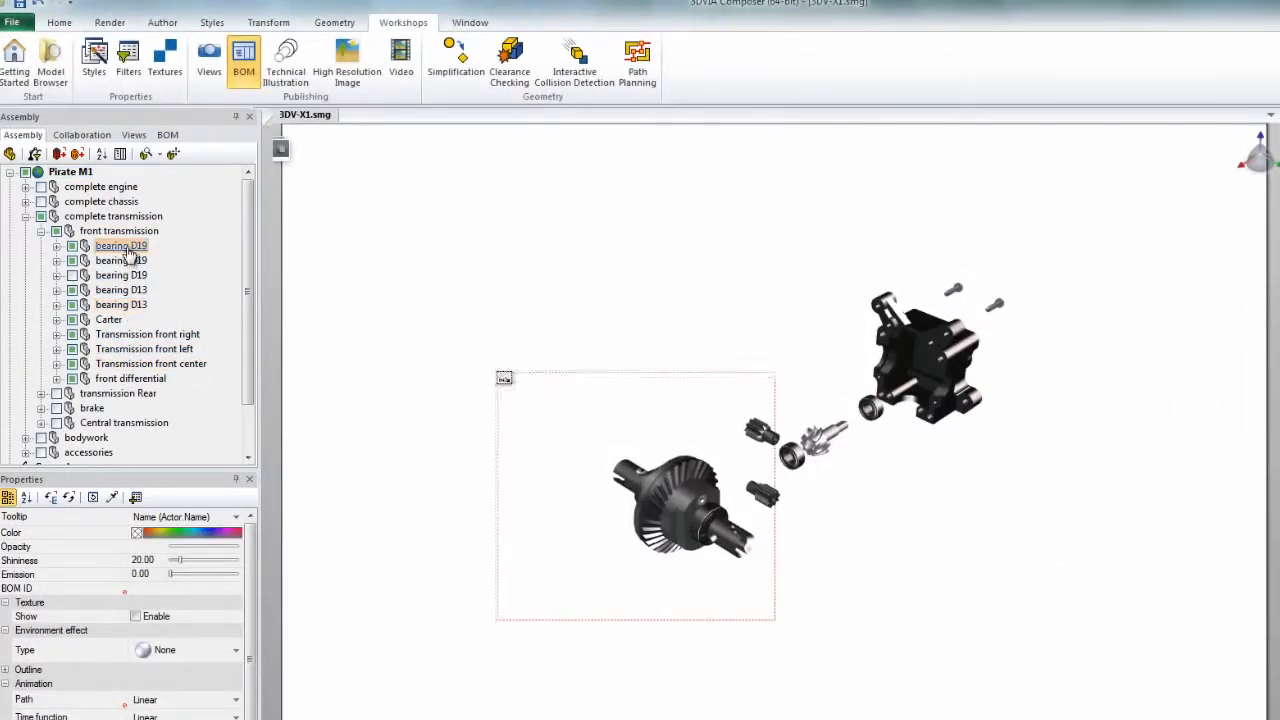
left_click(120, 246)
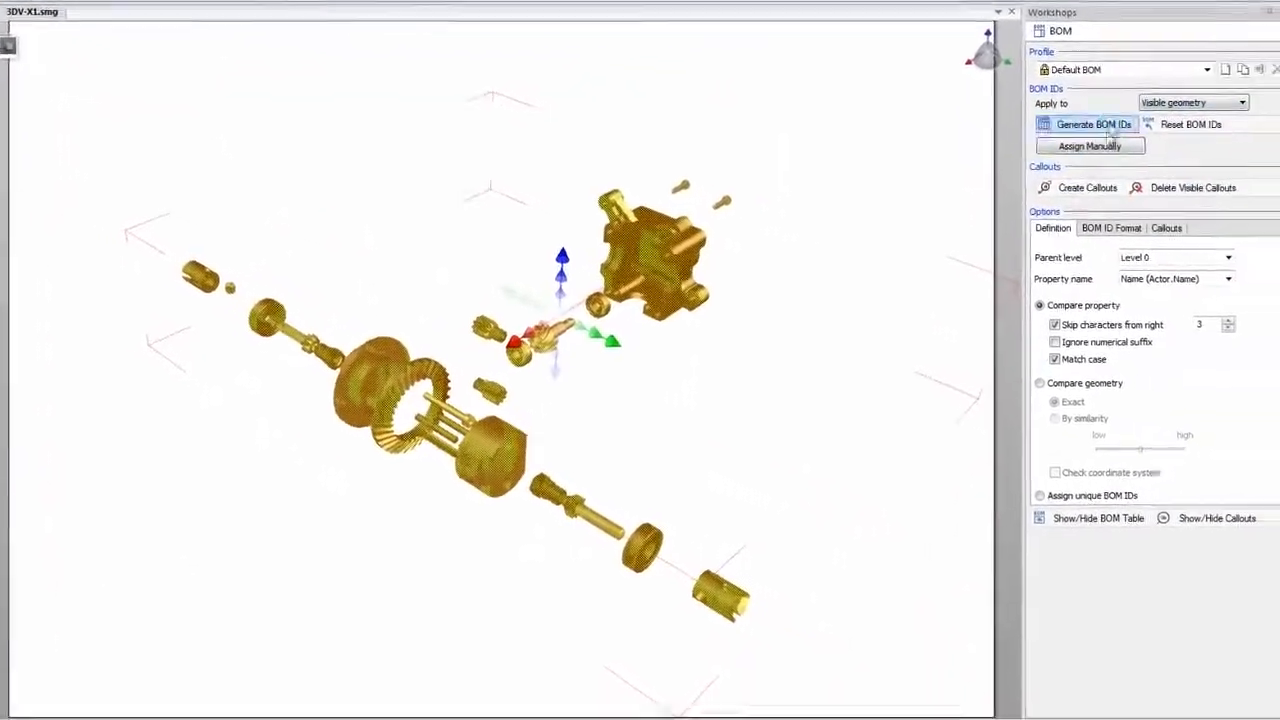
Generate BOM IDs with callouts and show the BOM table, then move to Technical Illustration.
left_click(1084, 124)
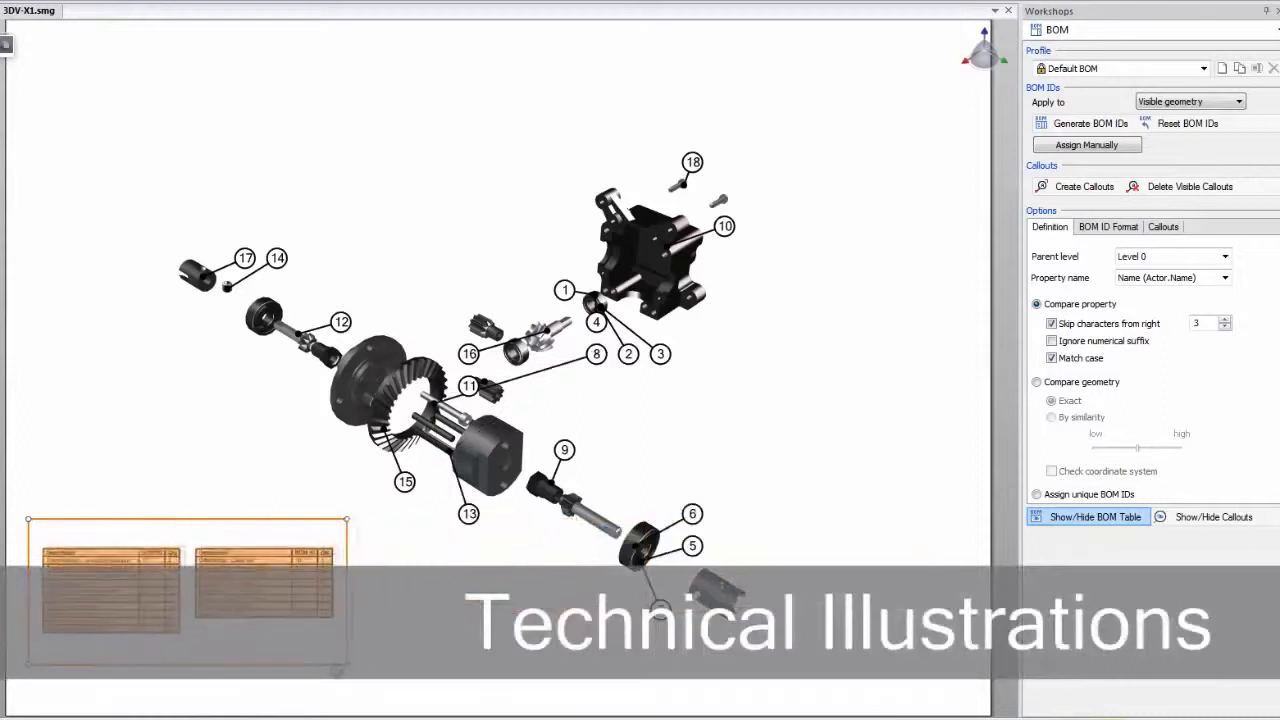
left_click(1089, 517)
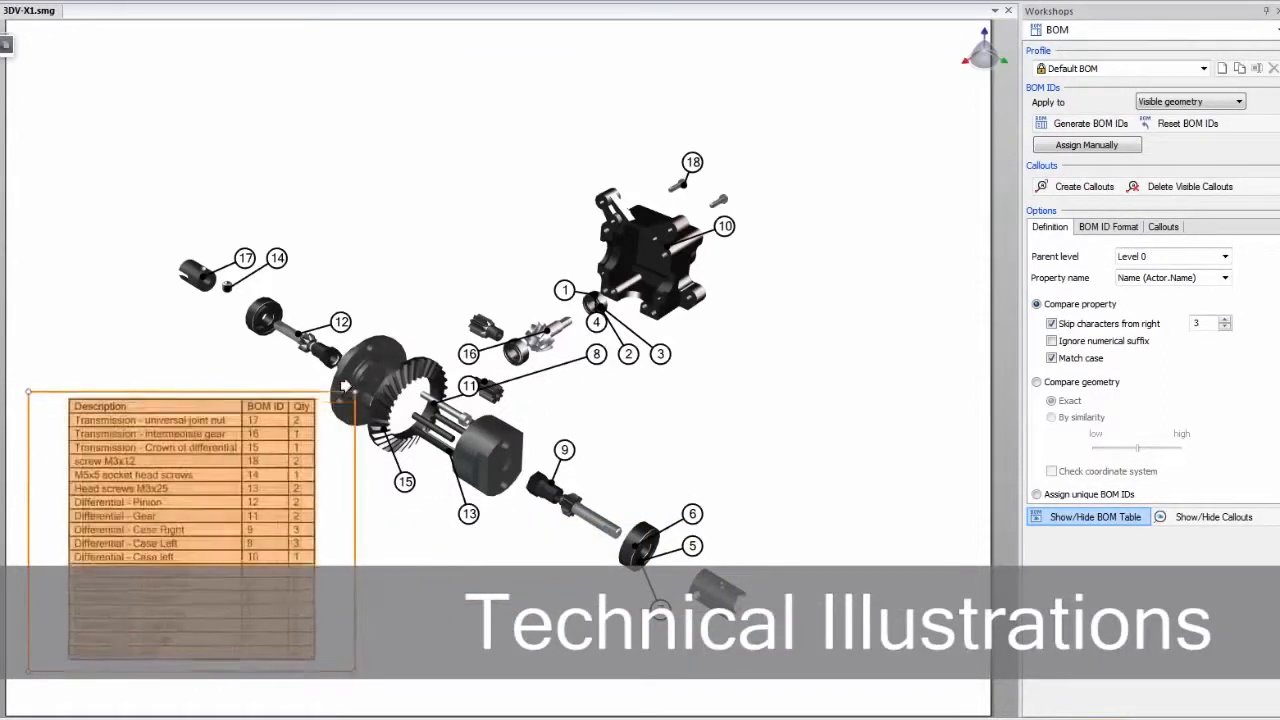
left_click(1083, 123)
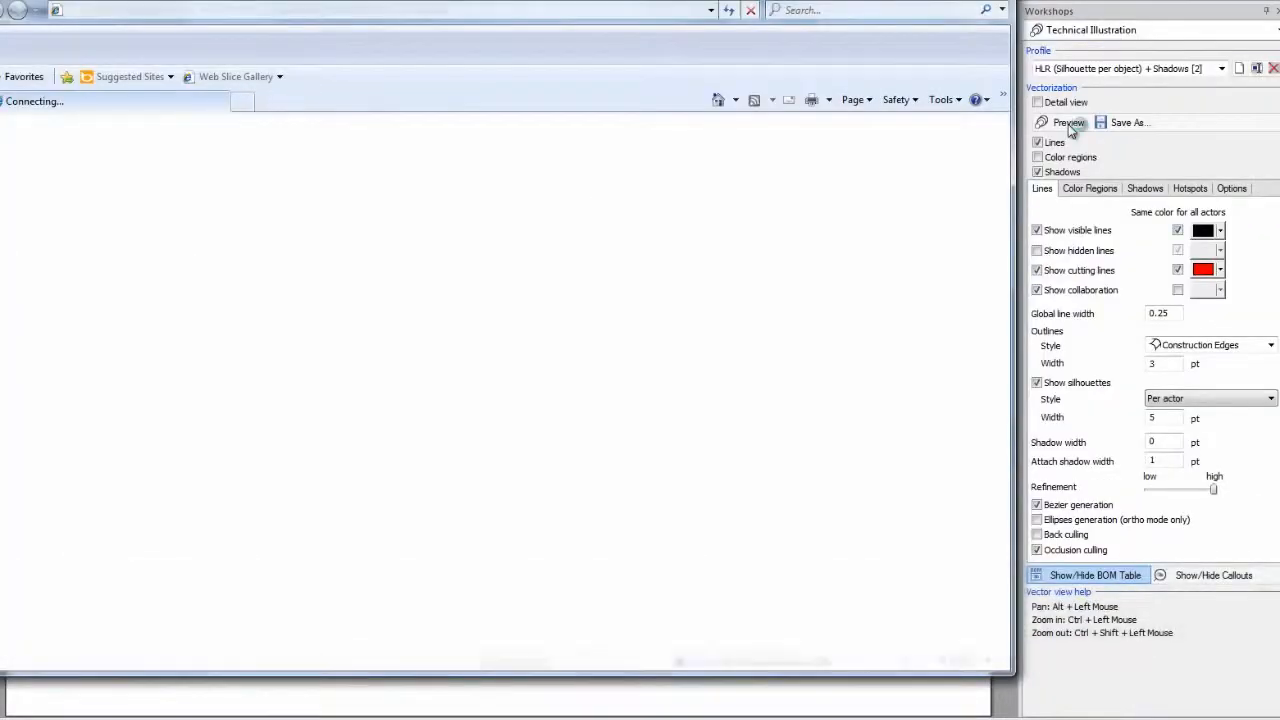
Preview the silhouette-and-shadows vector illustration of the 3DV-X1 car in the browser.
left_click(1068, 122)
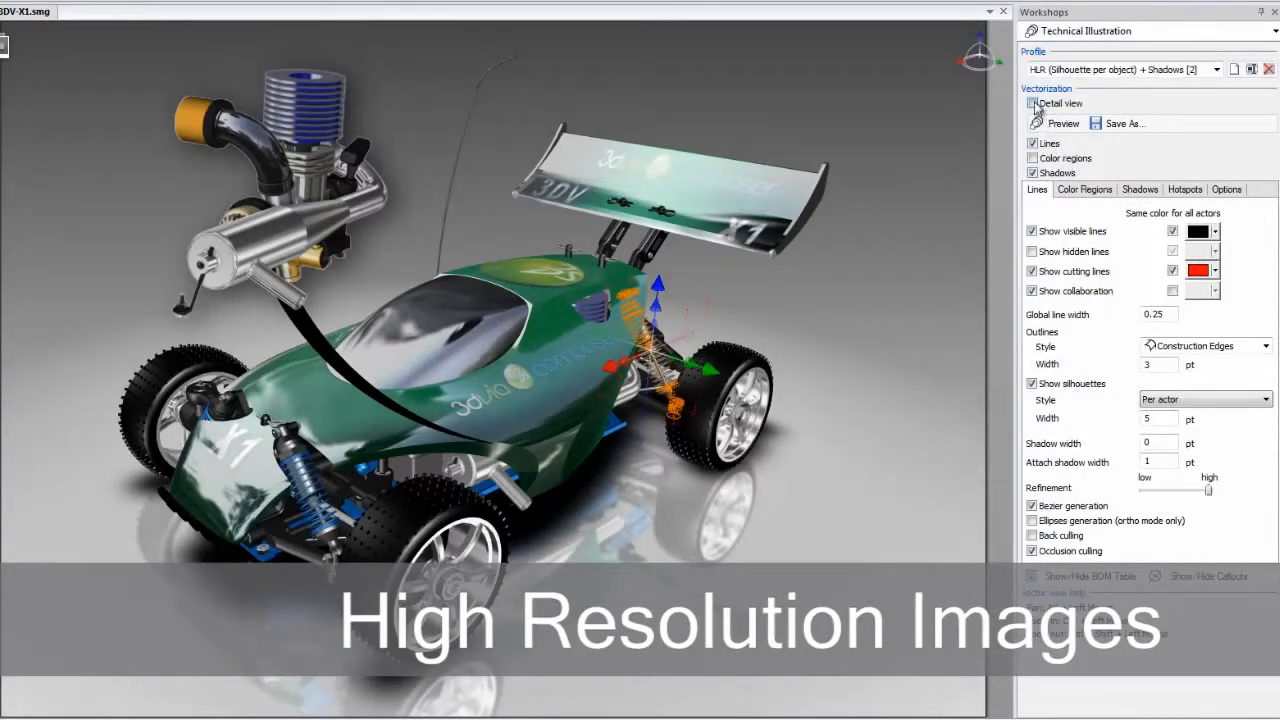
Create a shock absorber detail view beside the rear wheel and switch workshops to the views/animation panel.
left_click(1032, 103)
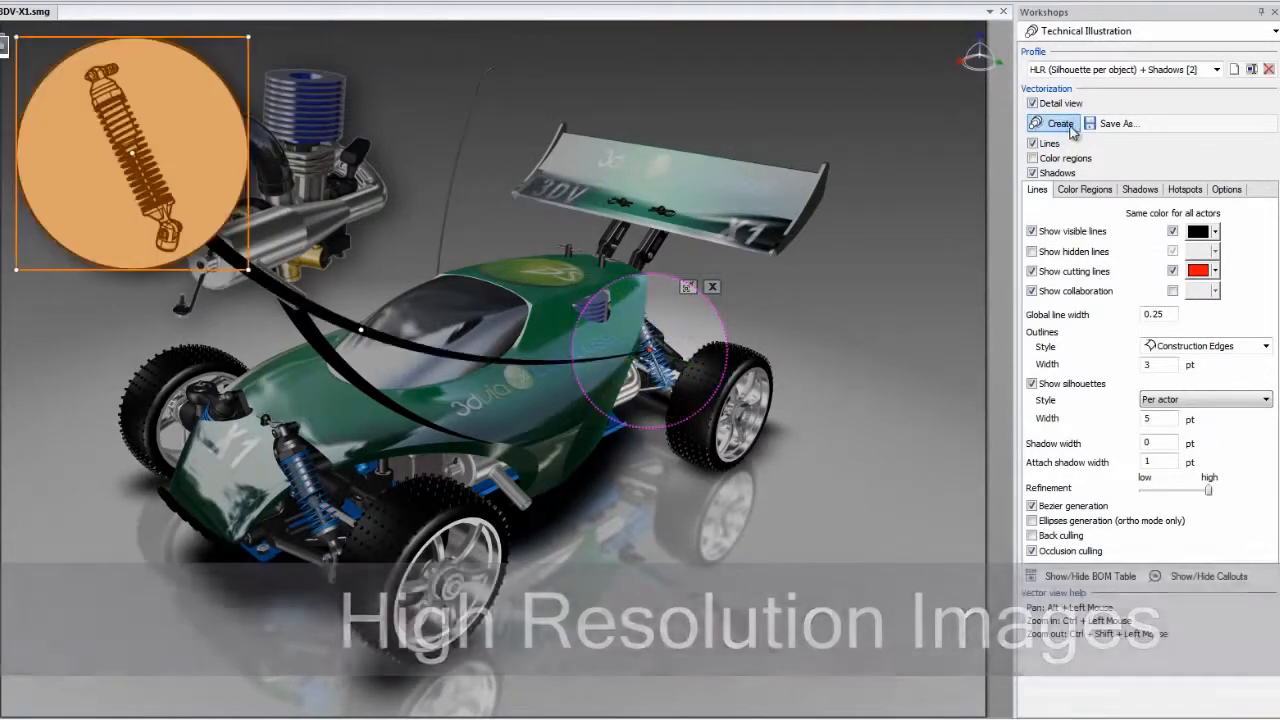
left_click_drag(130, 155, 780, 515)
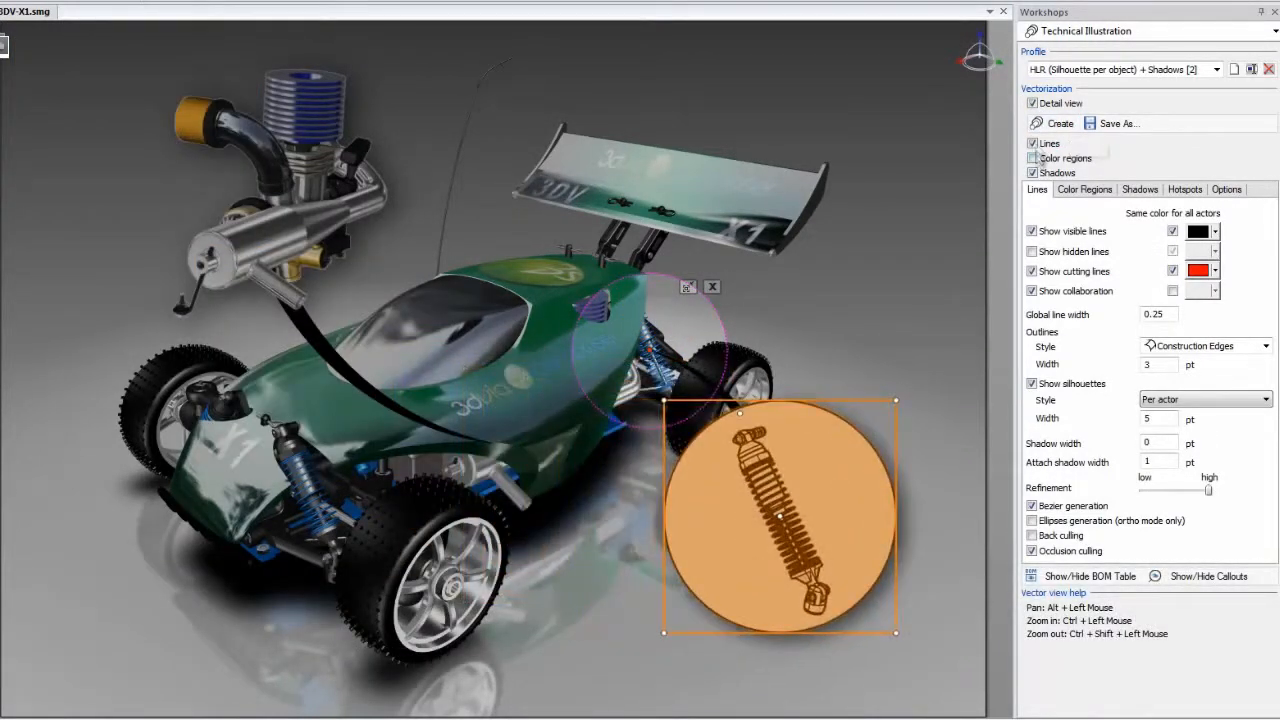
left_click(1274, 31)
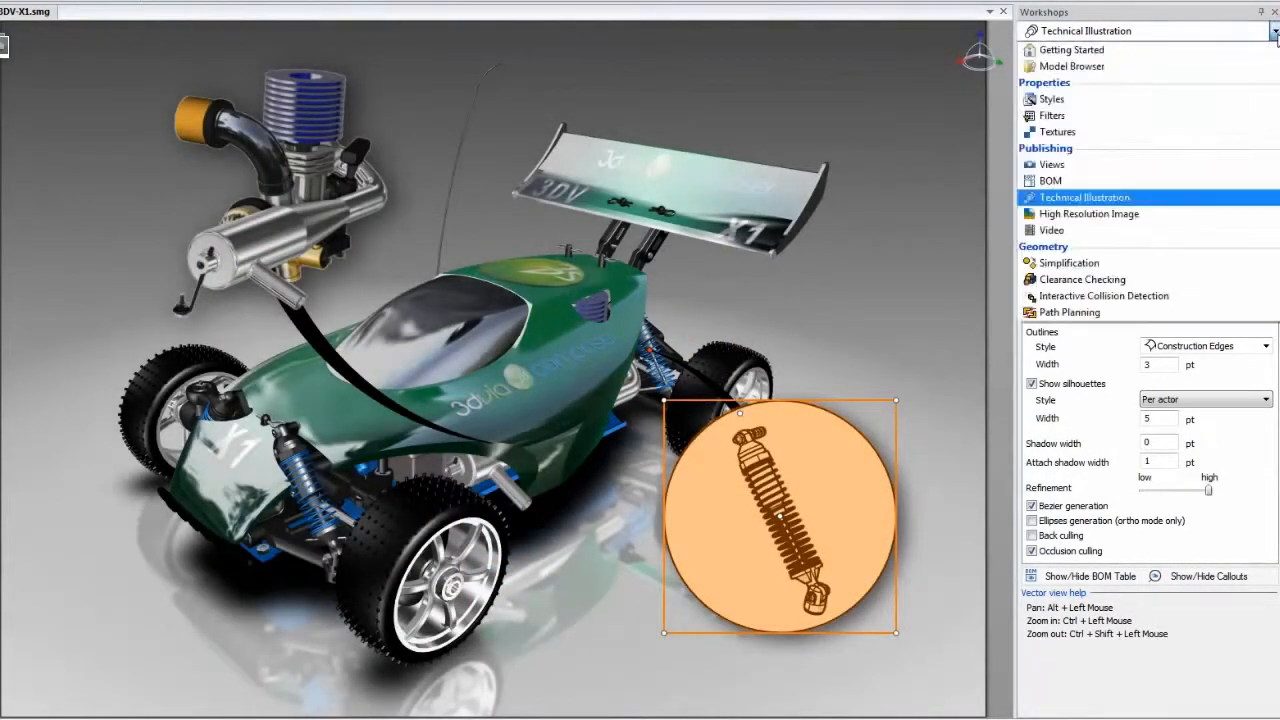
left_click(1089, 213)
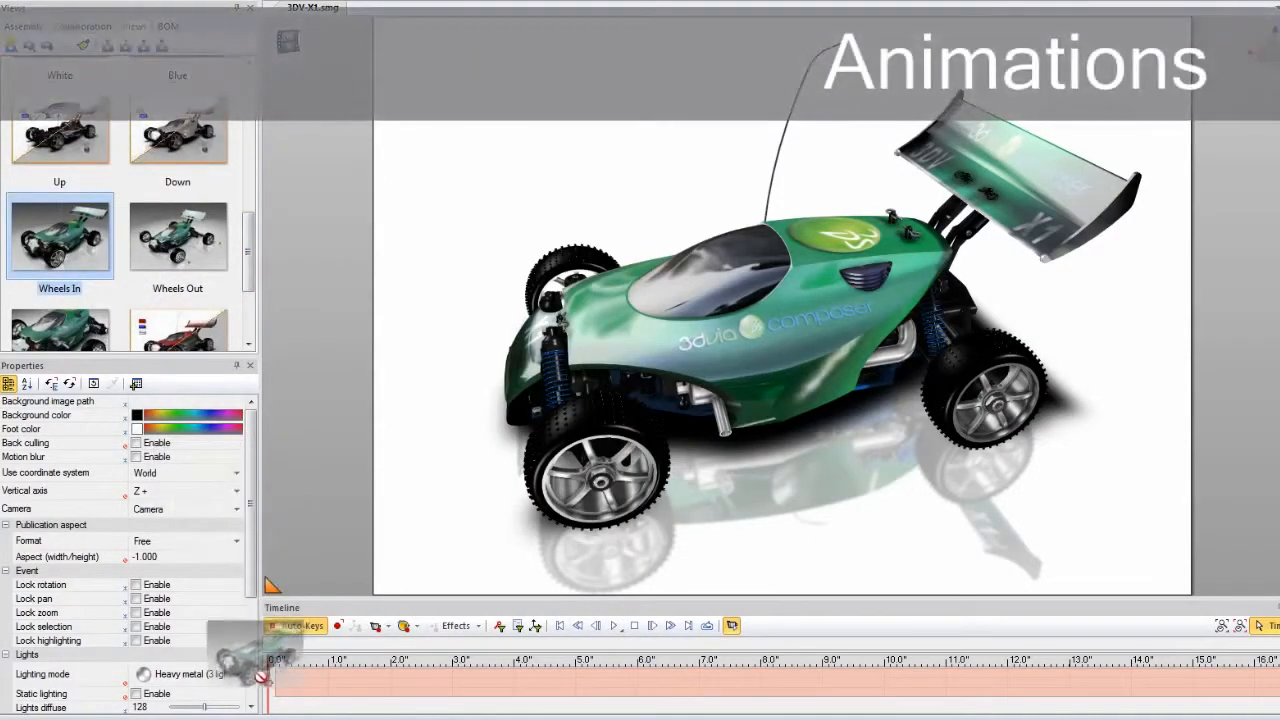
Load the V6_Engine project with its electrical, cooling and exhaust subsystems.
left_click(177, 237)
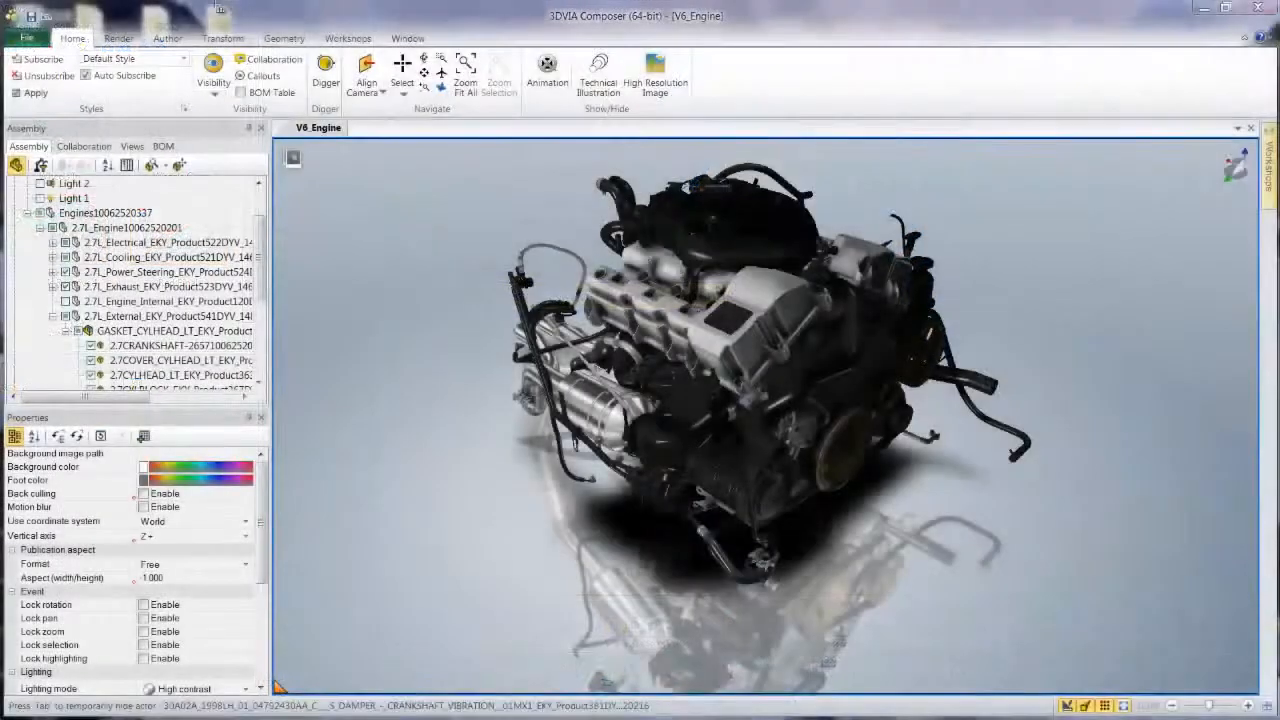
Publish the V6 engine as an HTML page using the BOM output profile and save it.
left_click(27, 38)
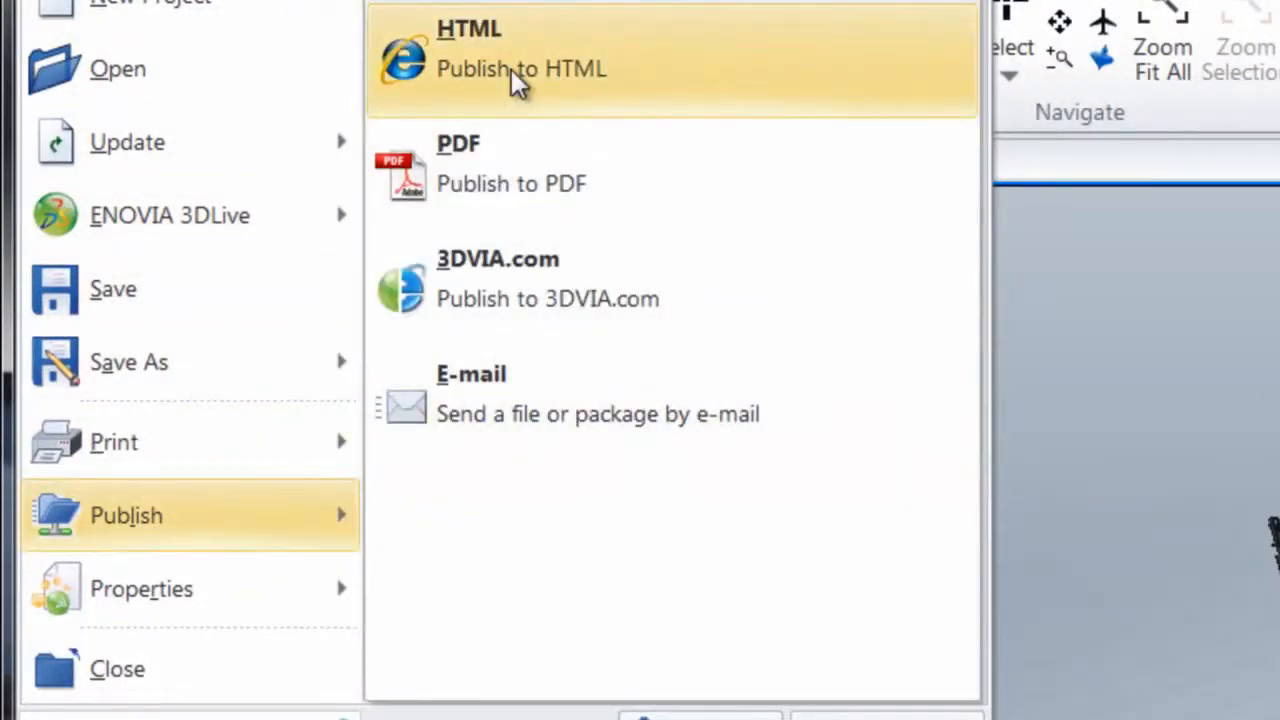
left_click(520, 55)
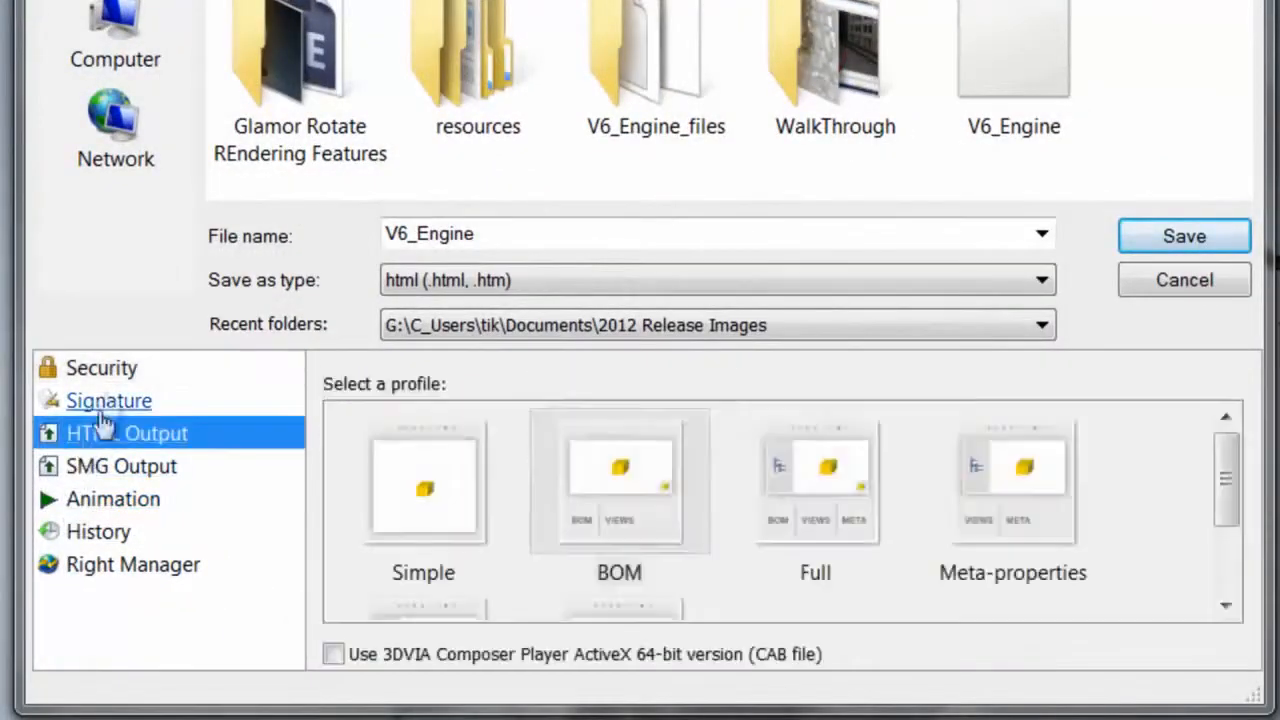
left_click(619, 483)
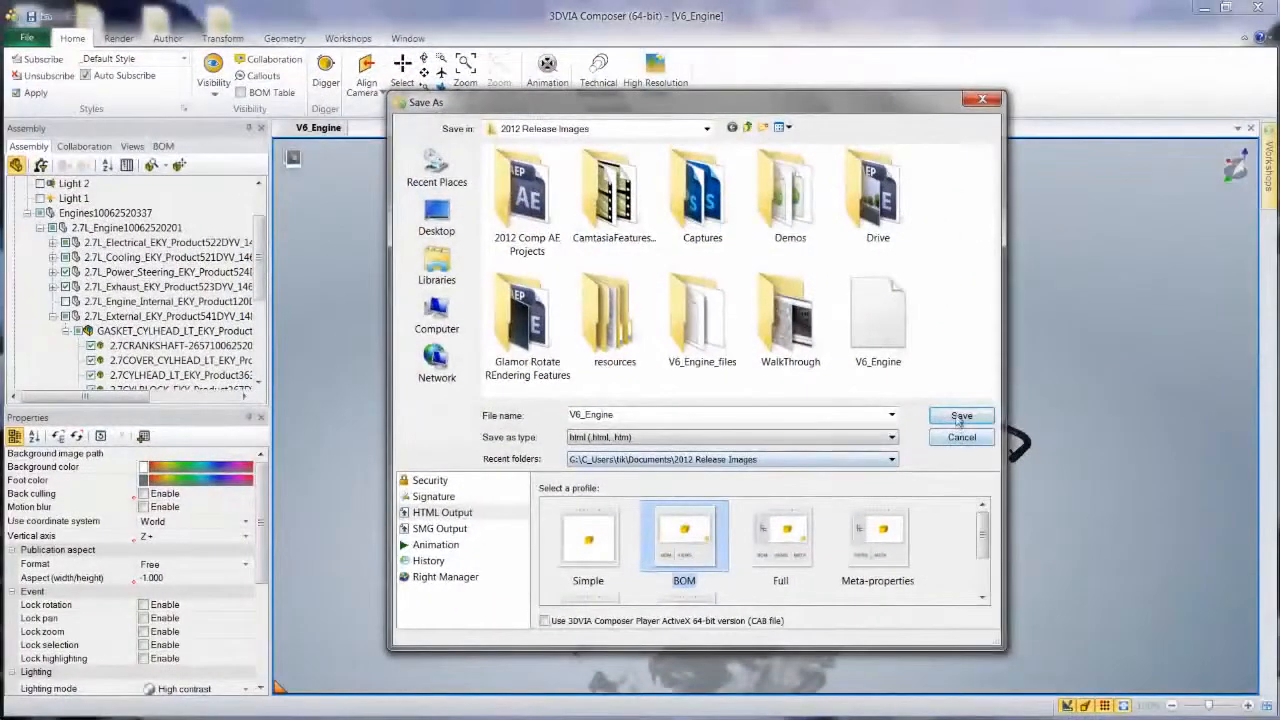
left_click(959, 416)
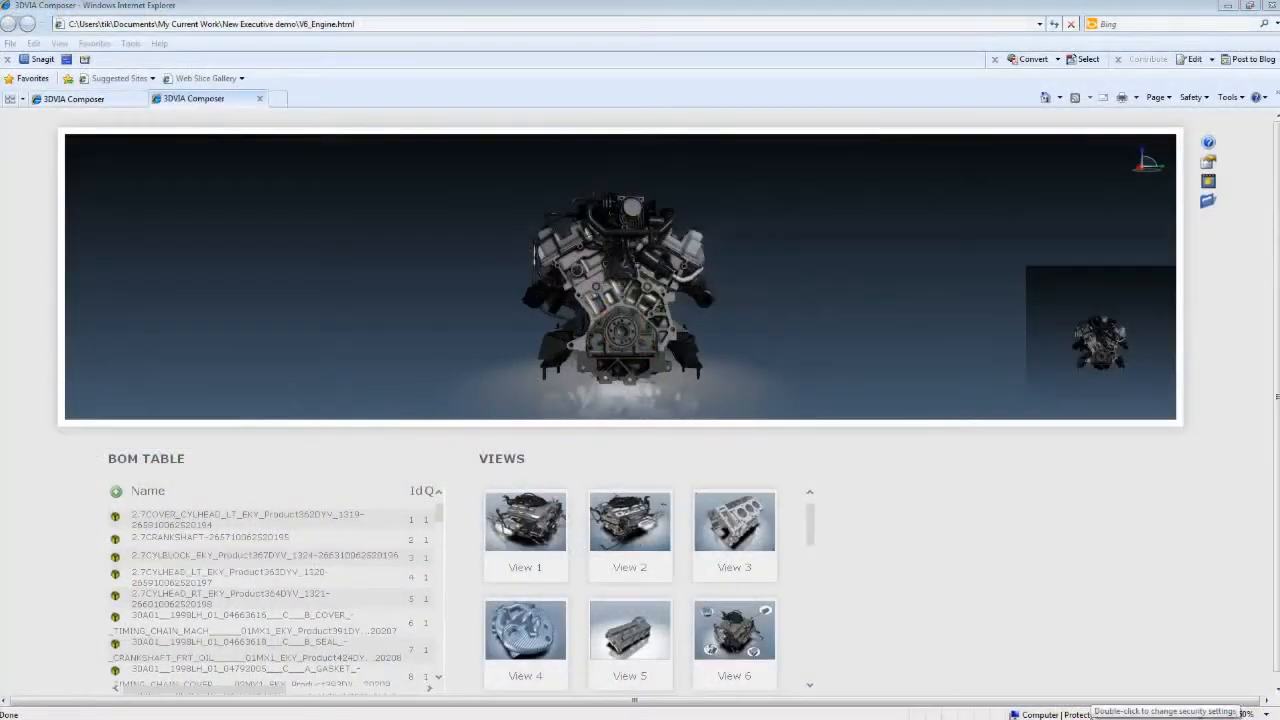
Show View 3, the bare engine block, in the published page, then return to the 3DV-X1 car for updating.
left_click(230, 559)
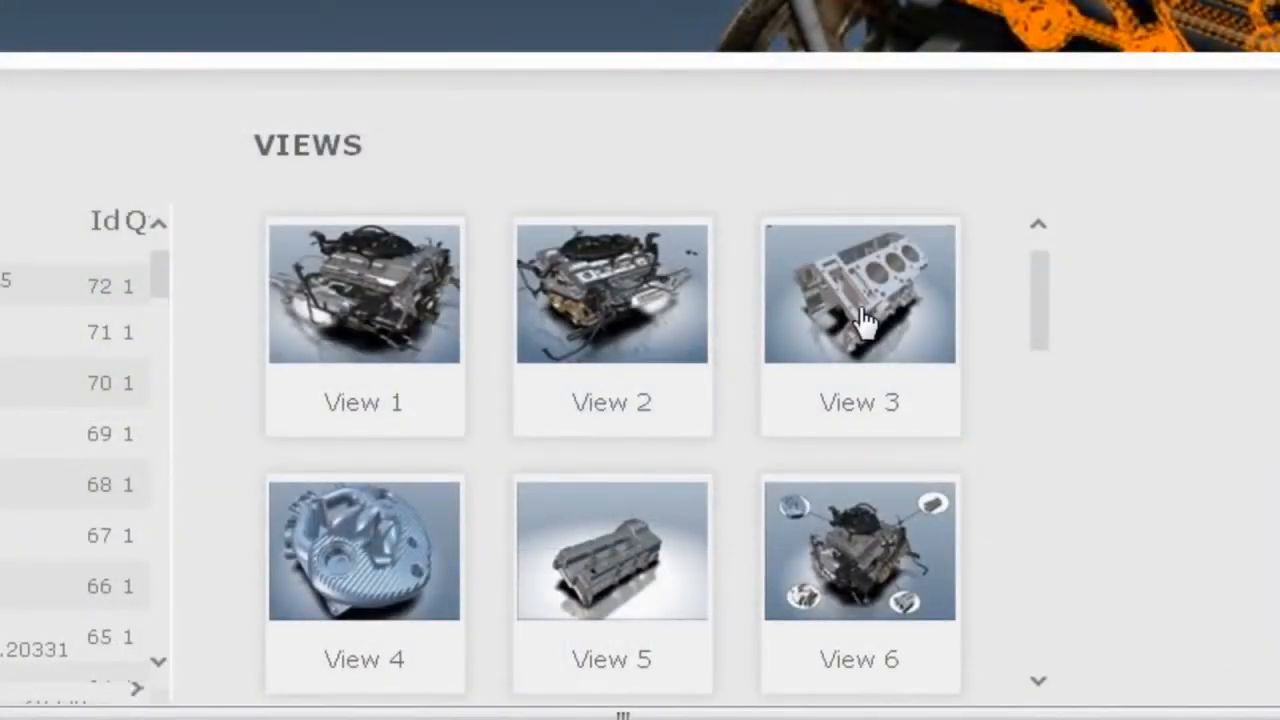
left_click(858, 292)
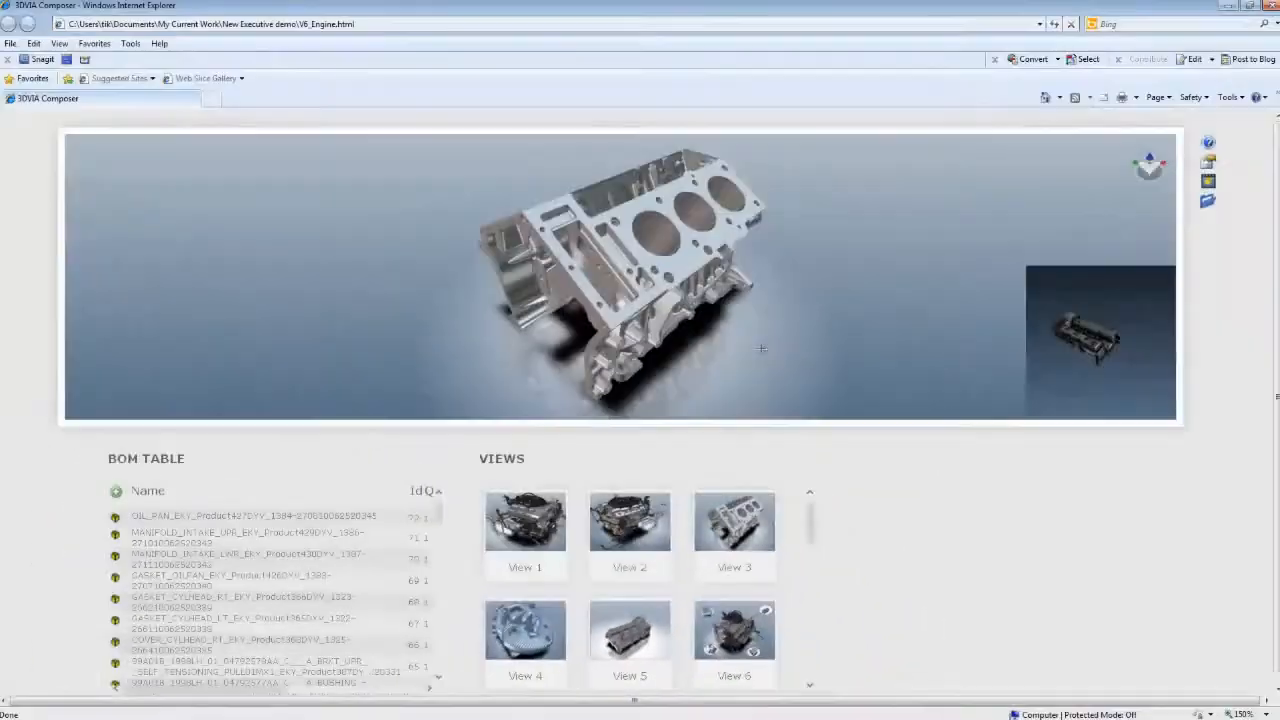
left_click(525, 520)
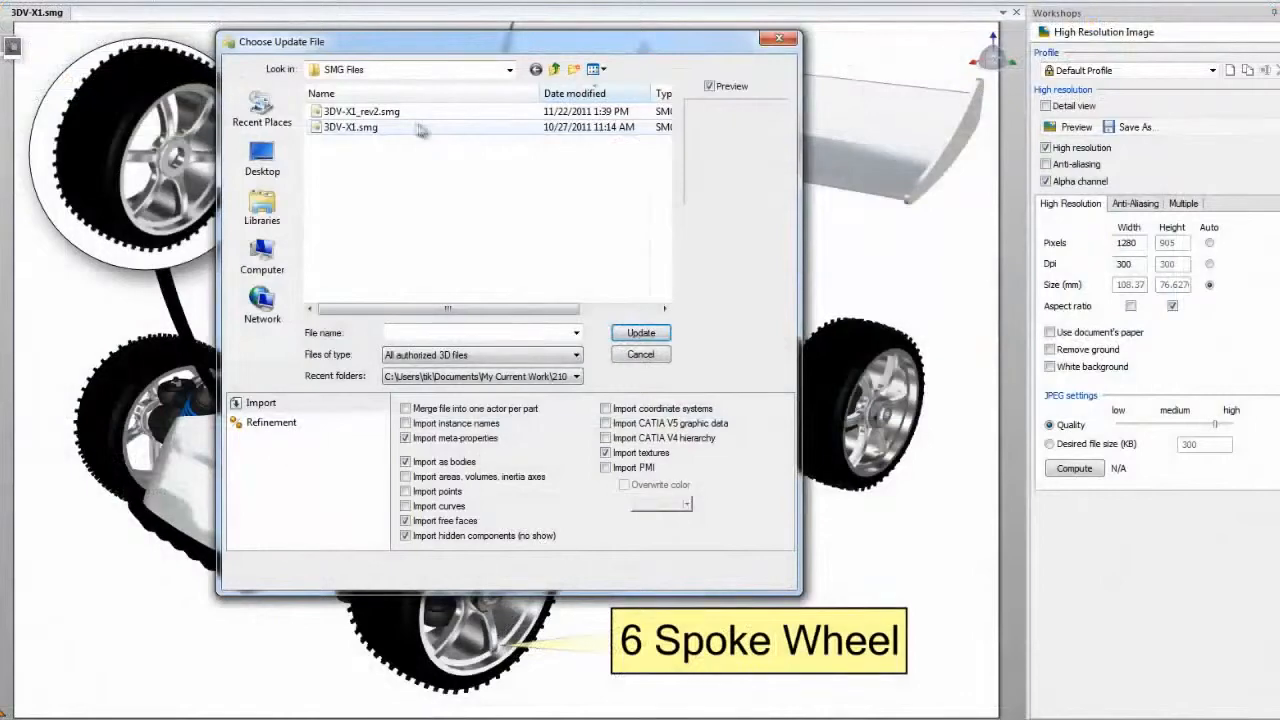
Update the car to 3DV-X1_rev2.smg geometry and refresh the wheel detail to the 8 Spoke Wheel with green tyres.
left_click(640, 332)
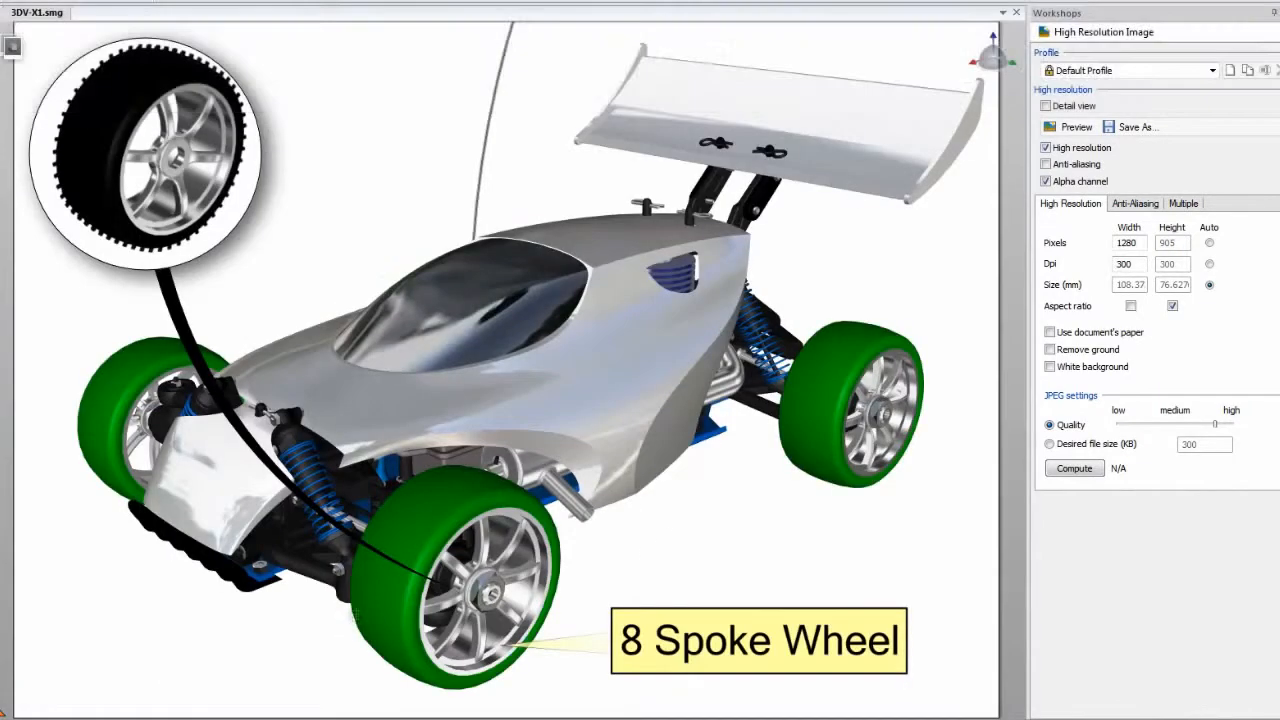
left_click(1076, 126)
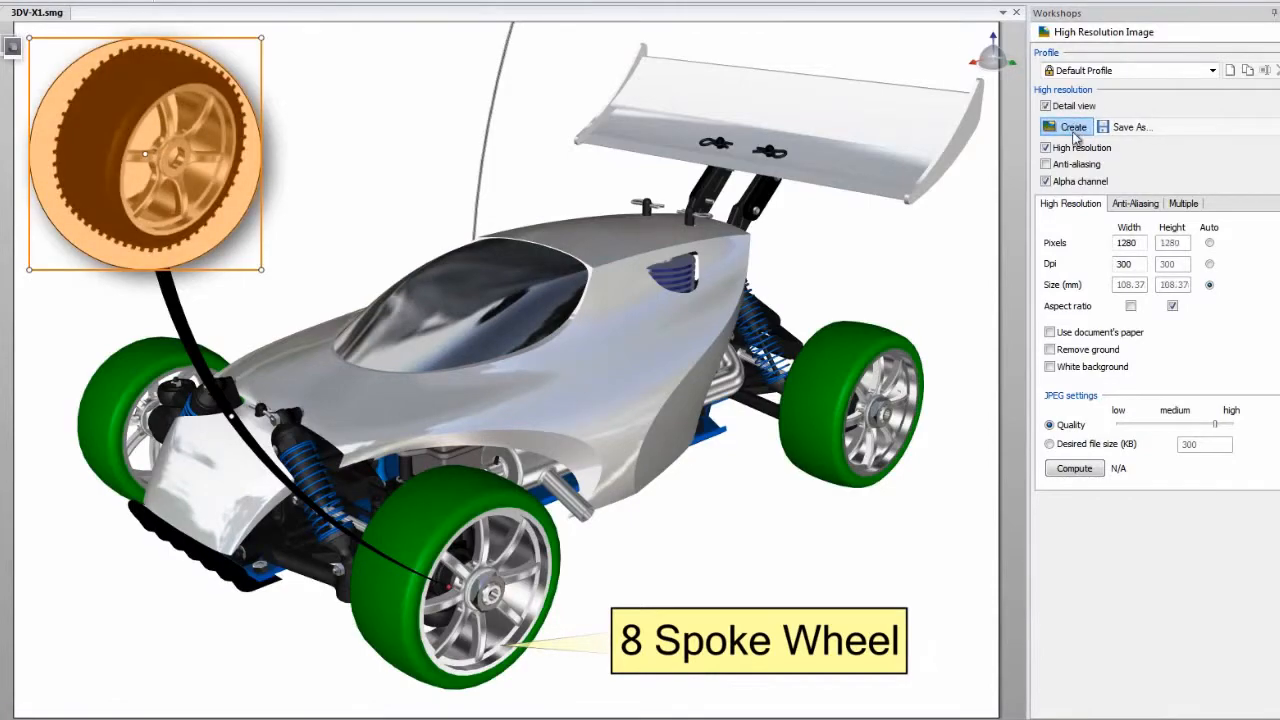
left_click(1065, 126)
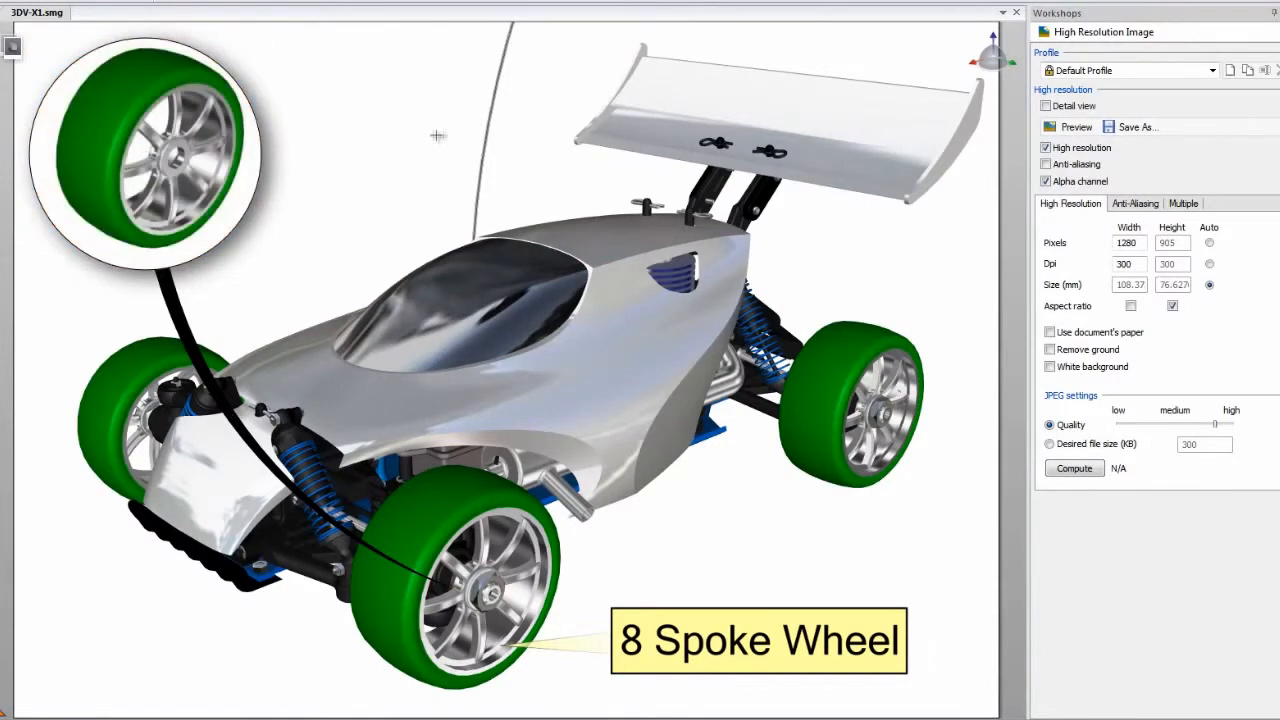